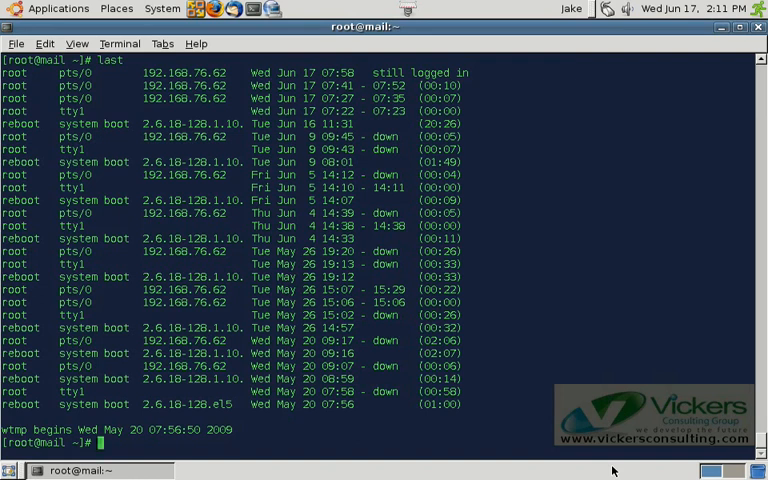
# Step: Run rpm -Uvh on the EPEL 5 i386 re2c-0.12.1 RPM URL from download.fedora.redhat.com
pyautogui.write('rpm -Uvh')
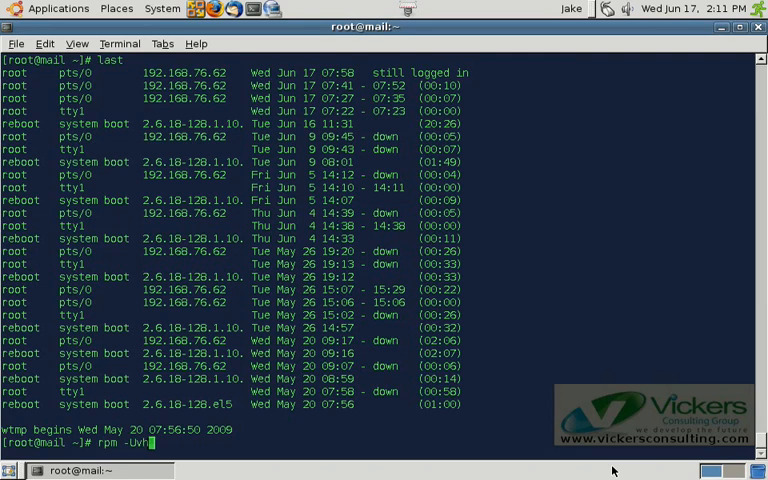
pyautogui.write('http://')
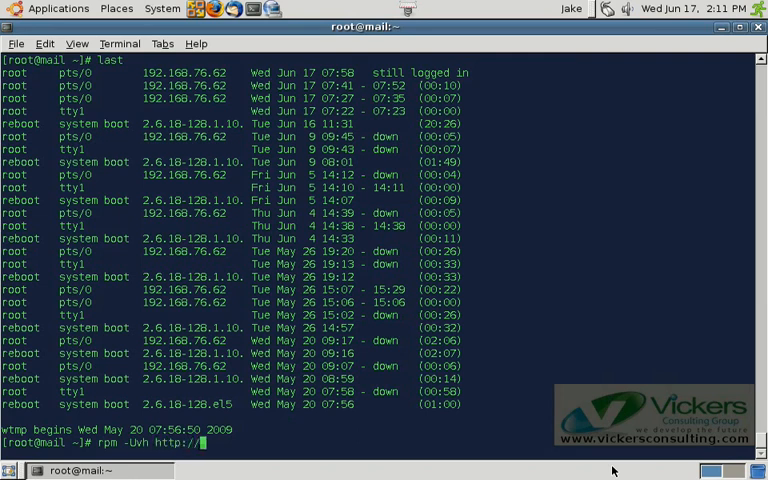
pyautogui.write('dow')
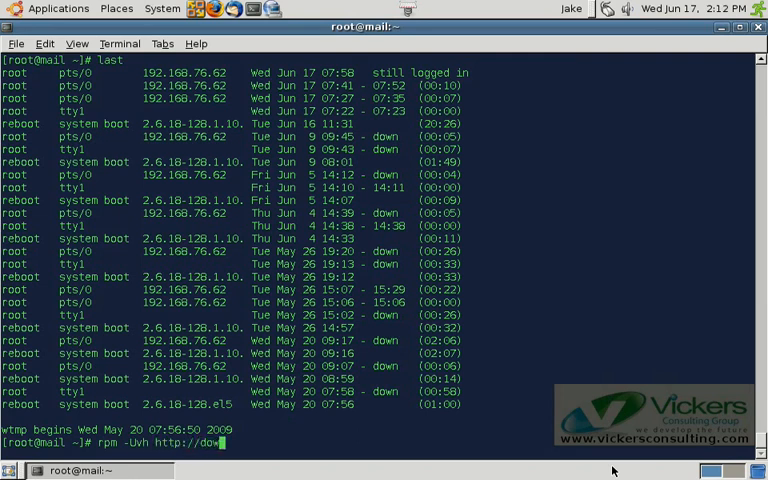
pyautogui.write('load.')
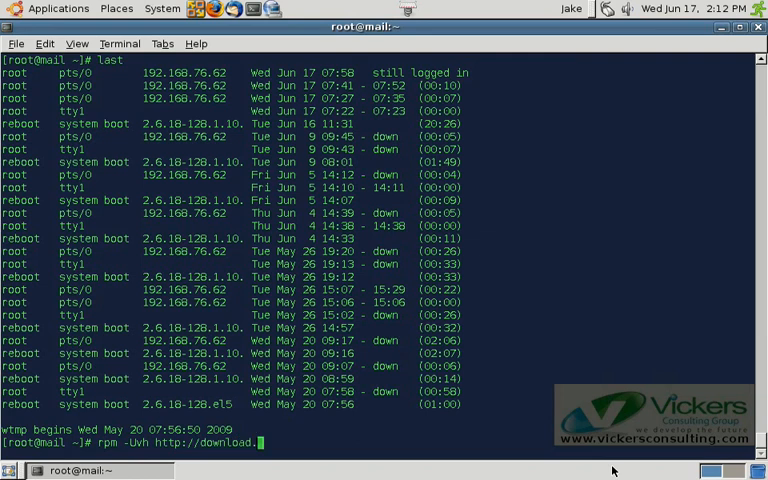
pyautogui.write('fedora.re')
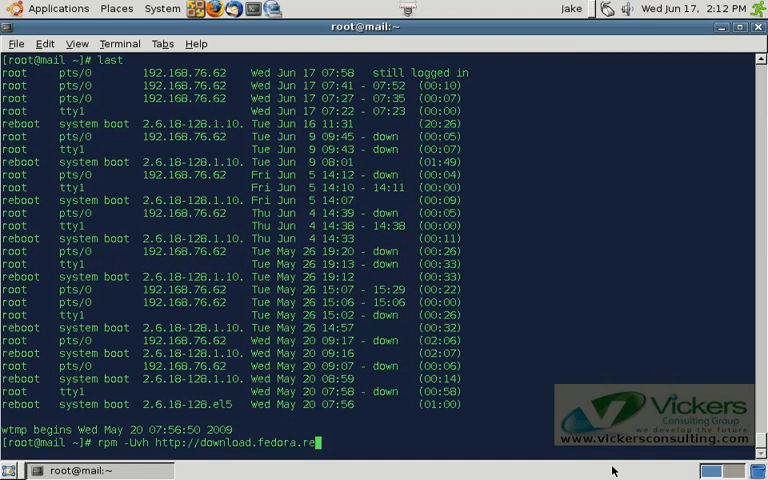
pyautogui.write('dhat.com/pub/')
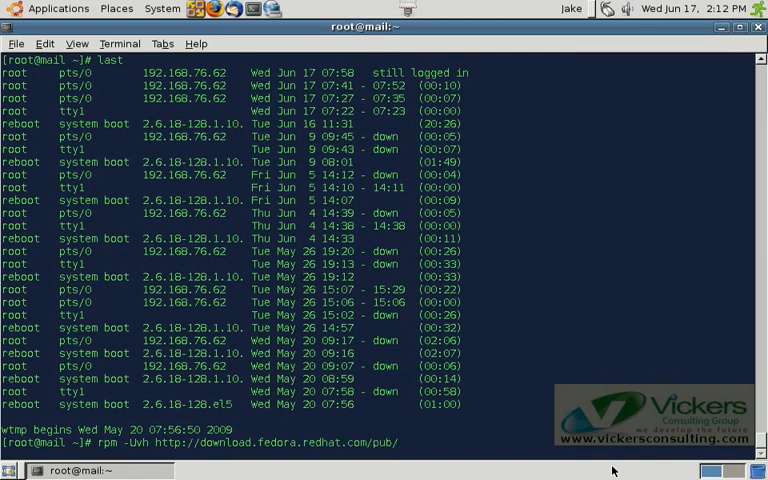
pyautogui.write('epel/')
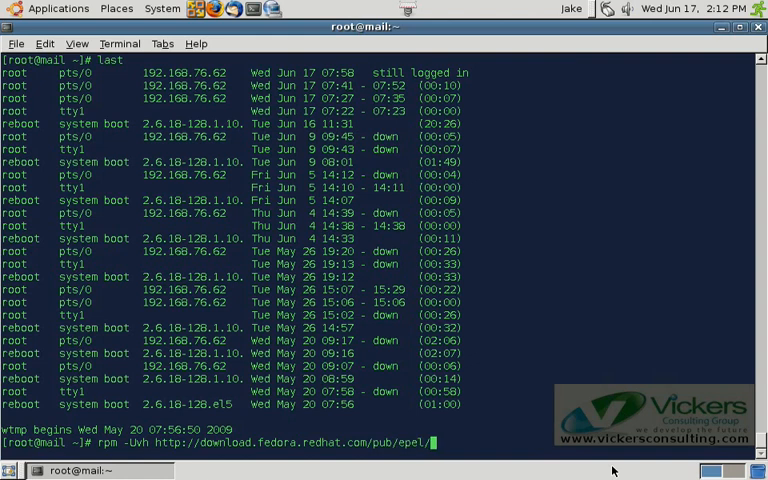
pyautogui.write('5/i386/')
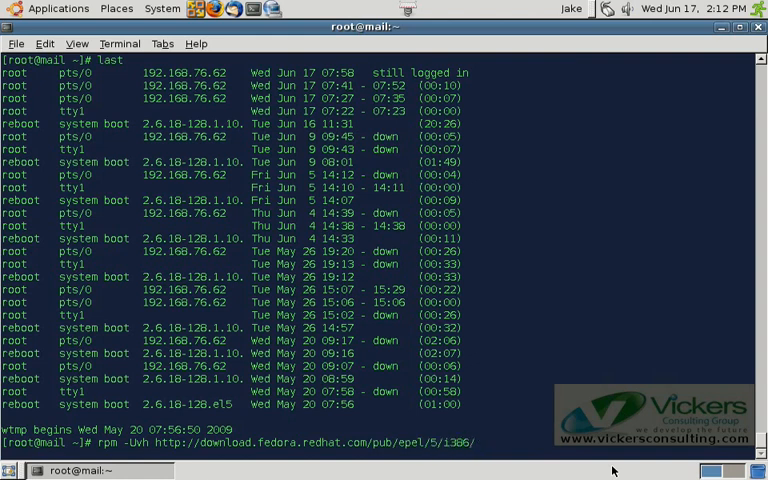
pyautogui.write('re2c')
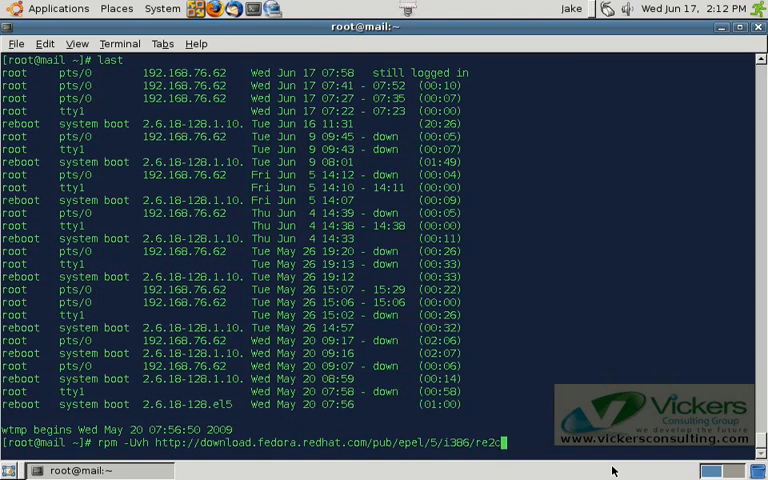
pyautogui.write('-0.')
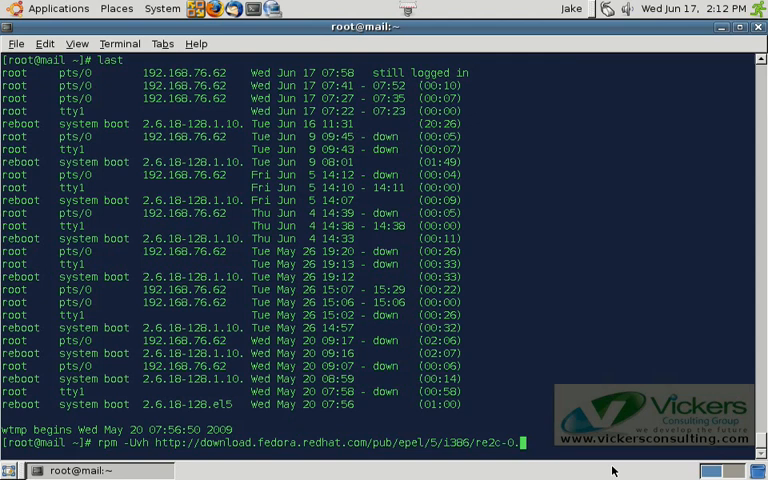
pyautogui.write('2.1')
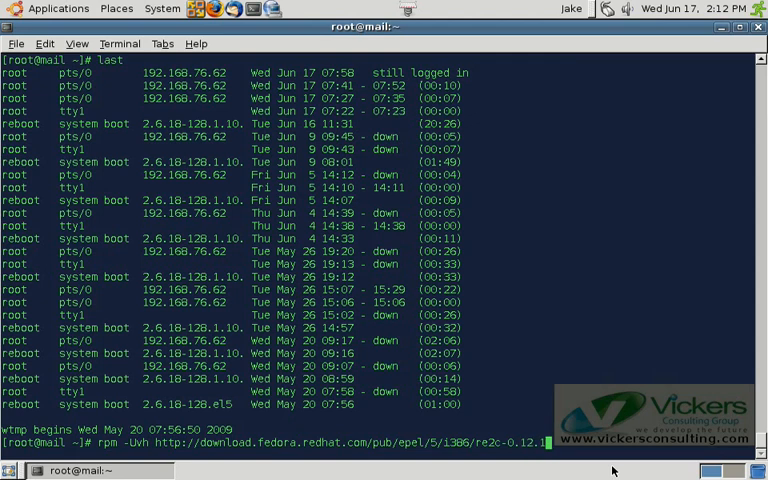
pyautogui.write('2.e5')
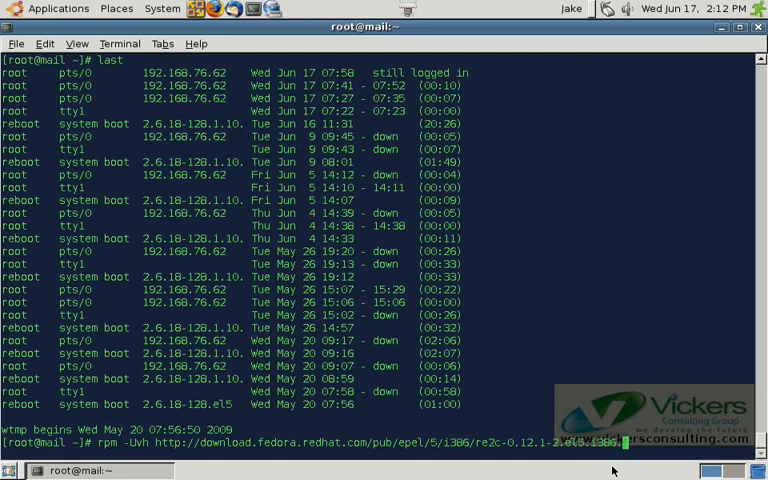
pyautogui.write('rpm')
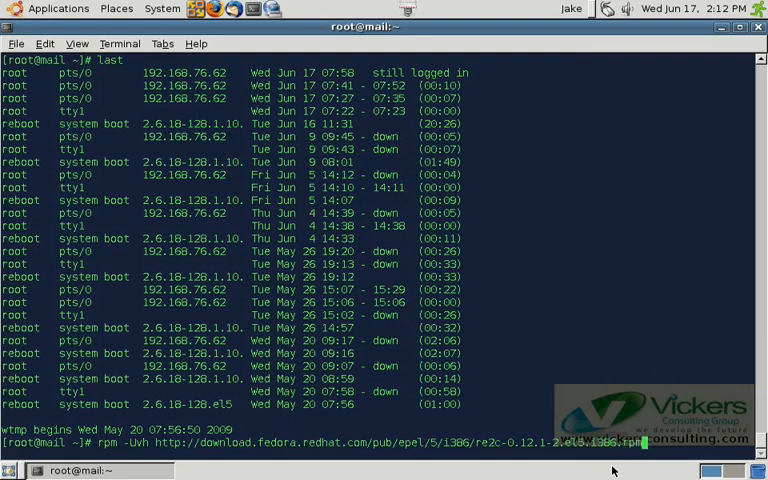
pyautogui.press('Return')
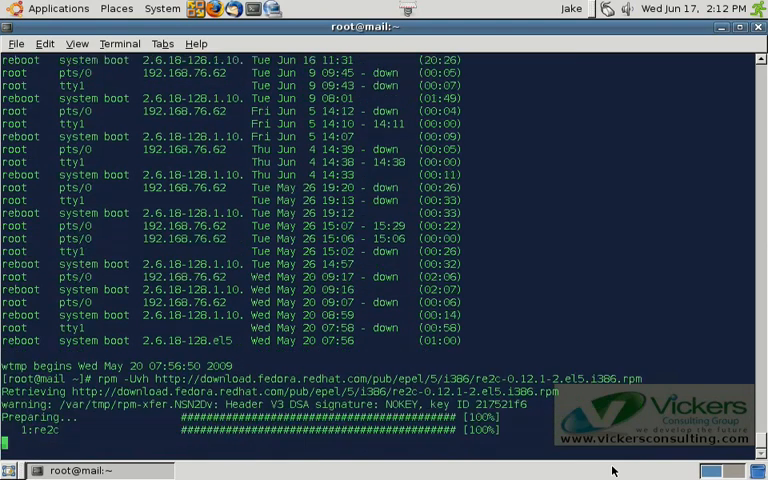
pyautogui.press('Return')
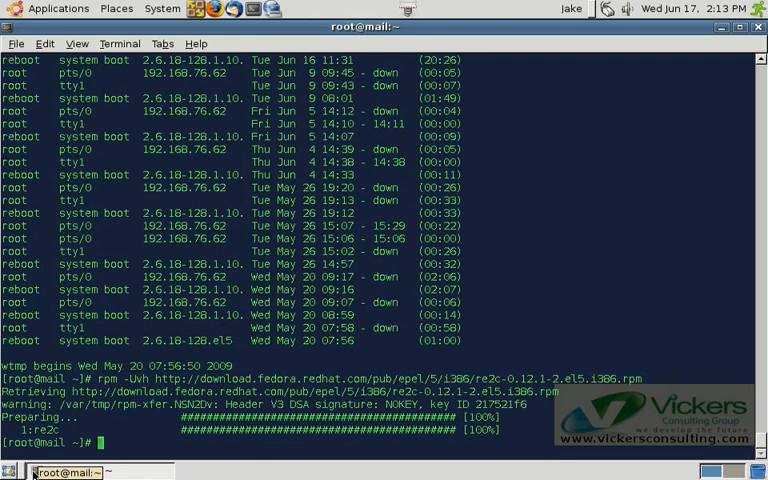
pyautogui.moveTo(512, 270)
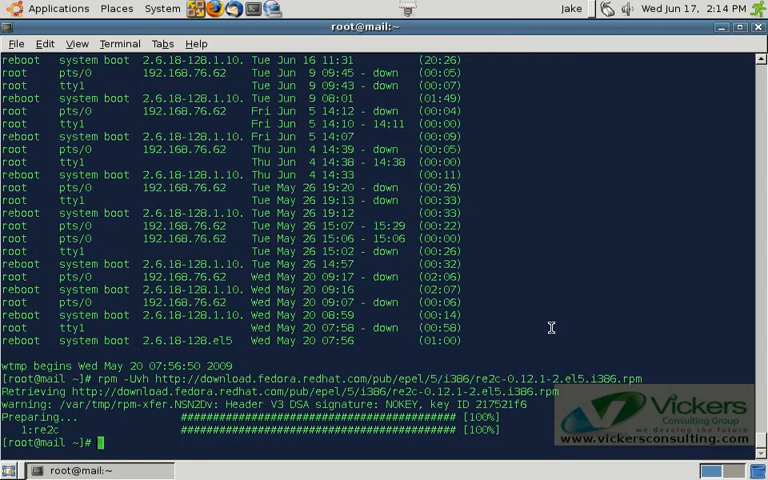
# Step: Run sa-compile and follow its build output as the rule regexps compile and install
pyautogui.write('sa-')
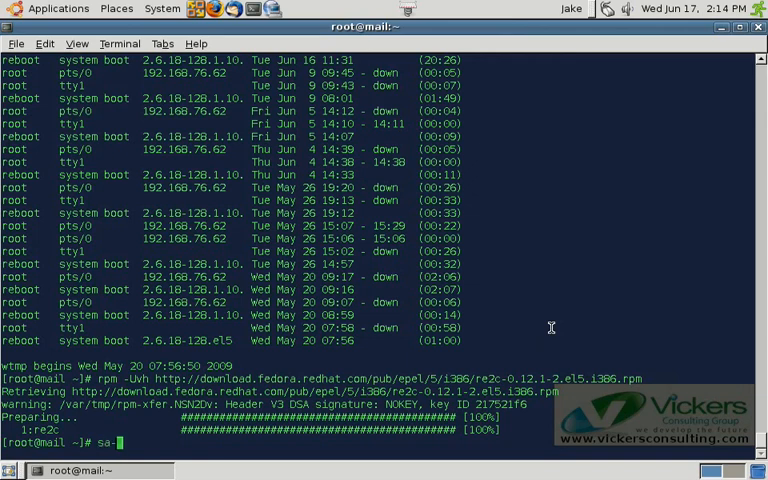
pyautogui.write('compile')
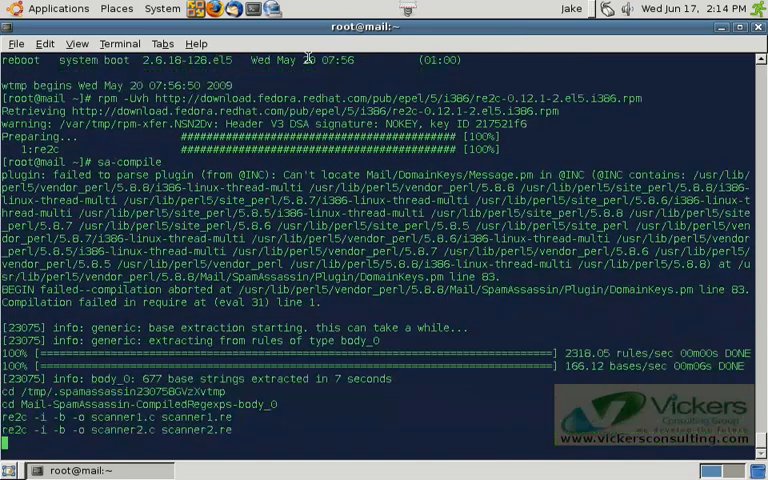
pyautogui.scroll(-3)
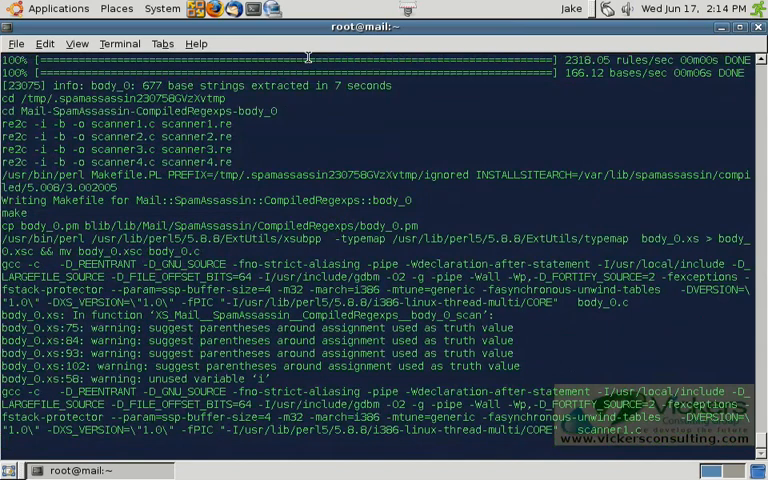
pyautogui.scroll(-3)
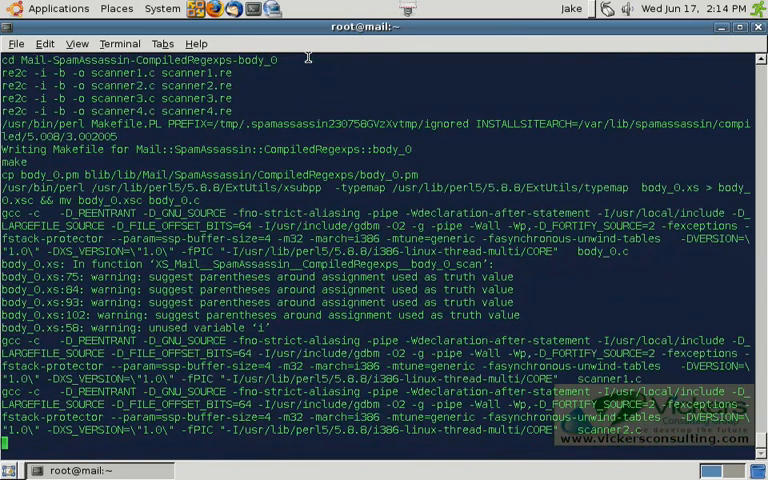
pyautogui.scroll(-3)
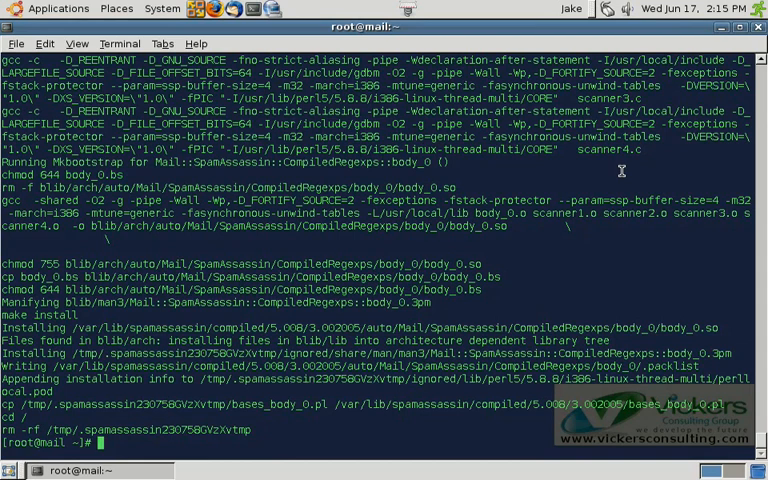
# Step: Change into /etc/mail/spamassassin and list its configuration files
pyautogui.write('cd /etc/mail')
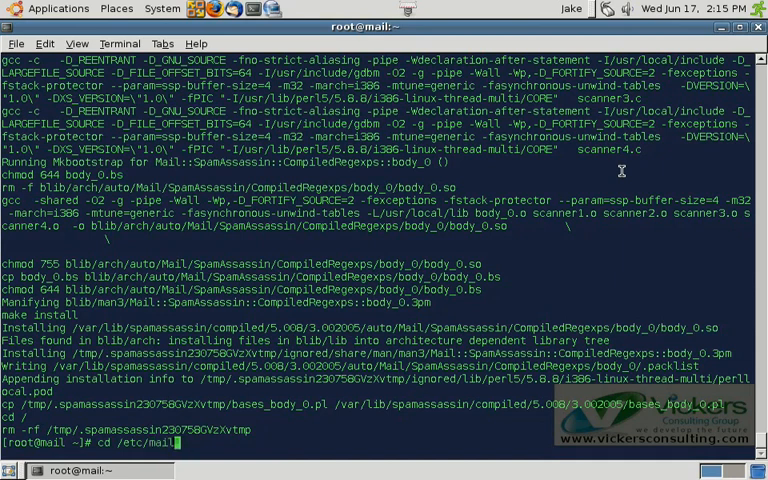
pyautogui.write('spamassassin/')
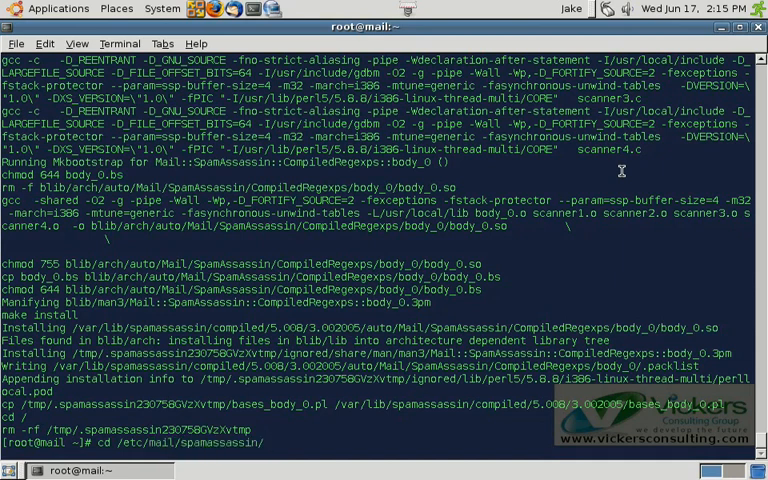
pyautogui.press('Return')
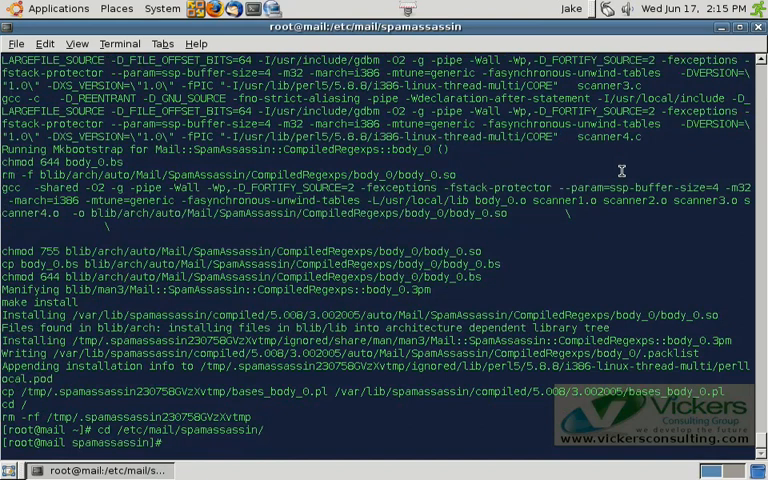
pyautogui.write('ls')
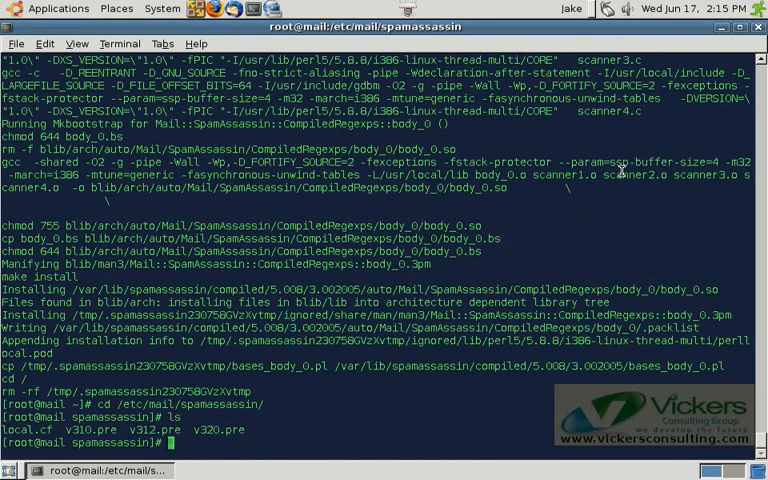
# Step: Open the v320.pre plugin file in vi
pyautogui.write('vi 32')
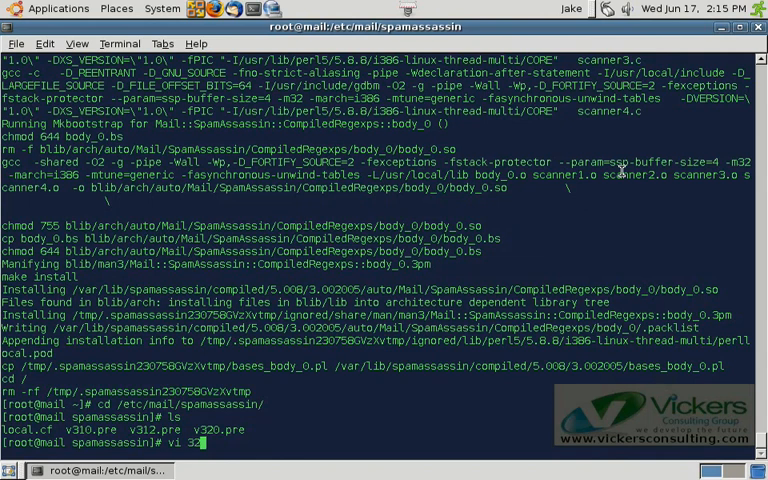
pyautogui.write('0')
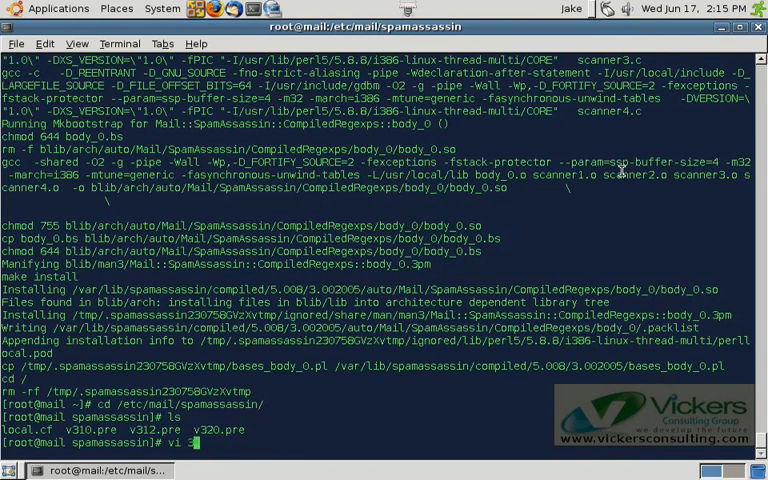
pyautogui.write('20.pre')
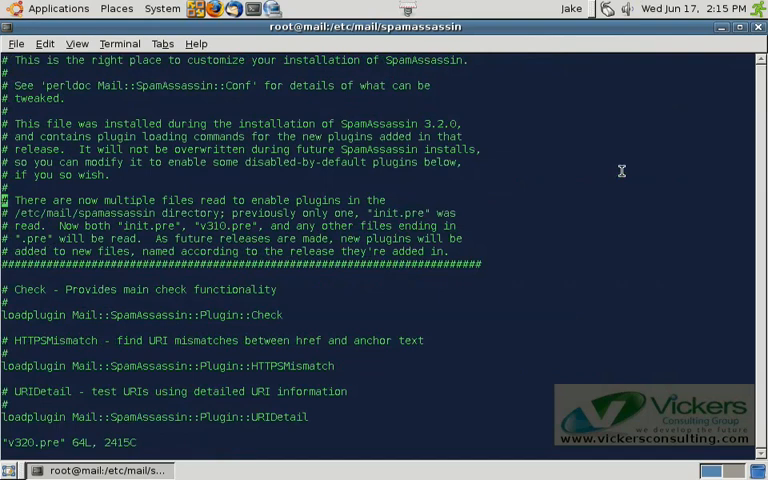
# Step: Uncomment the loadplugin Rule2XSBody line in v320.pre and save with :x
pyautogui.scroll(-3)
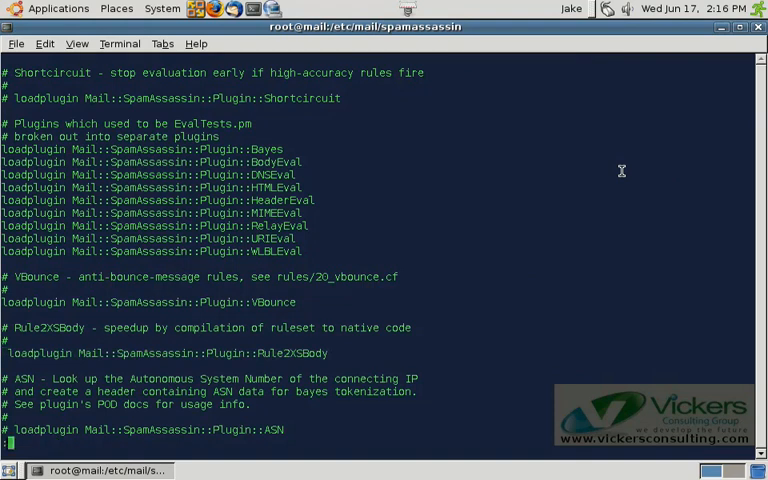
pyautogui.write(':x')
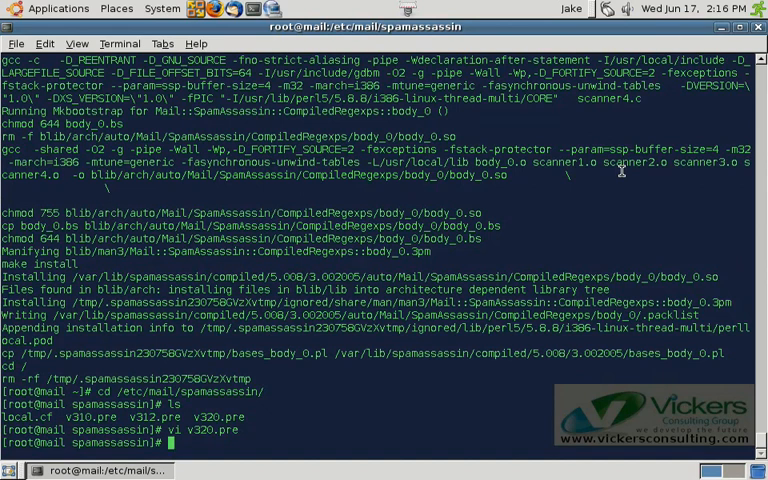
# Step: Run spamassassin --lint with debugging and review the compiled-rule test output
pyautogui.write('spama')
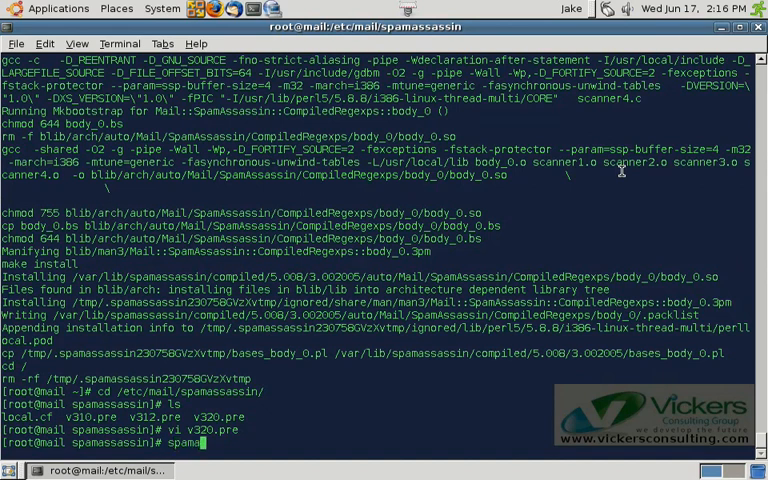
pyautogui.write('sassin')
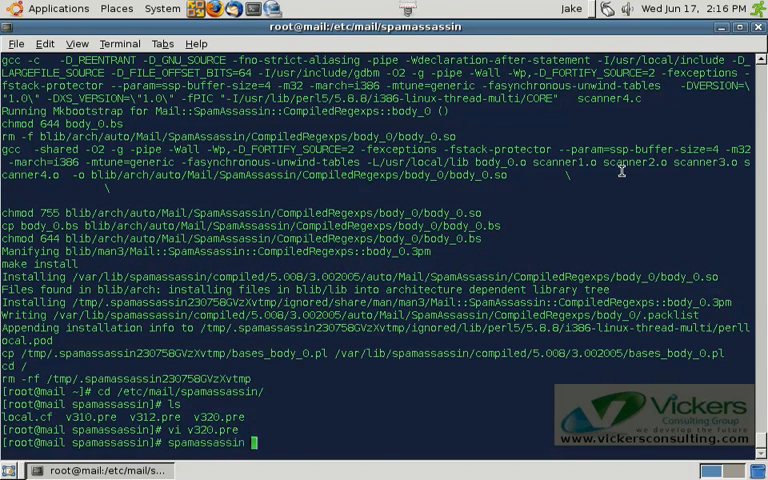
pyautogui.write('---lint')
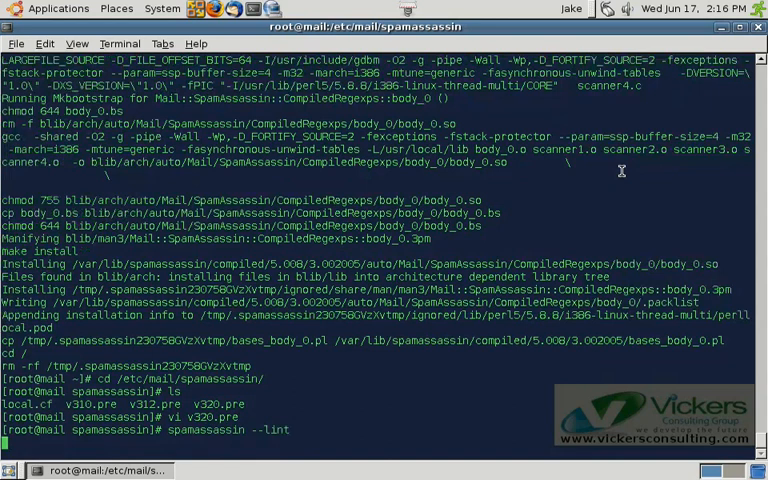
pyautogui.press('Return')
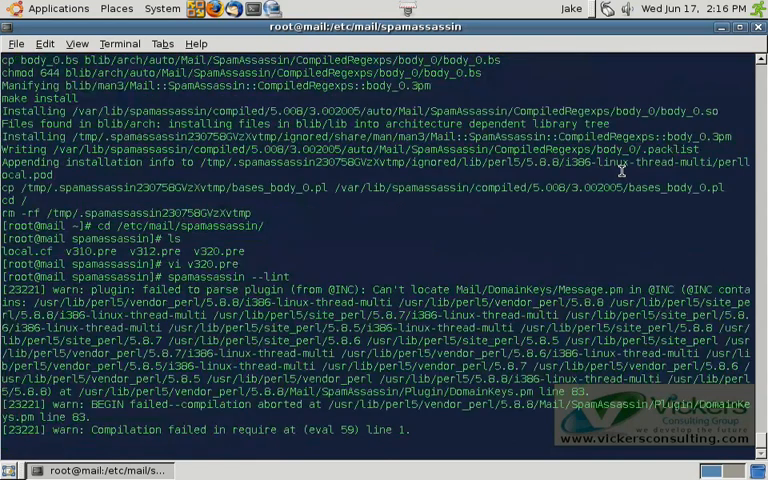
pyautogui.press('Return')
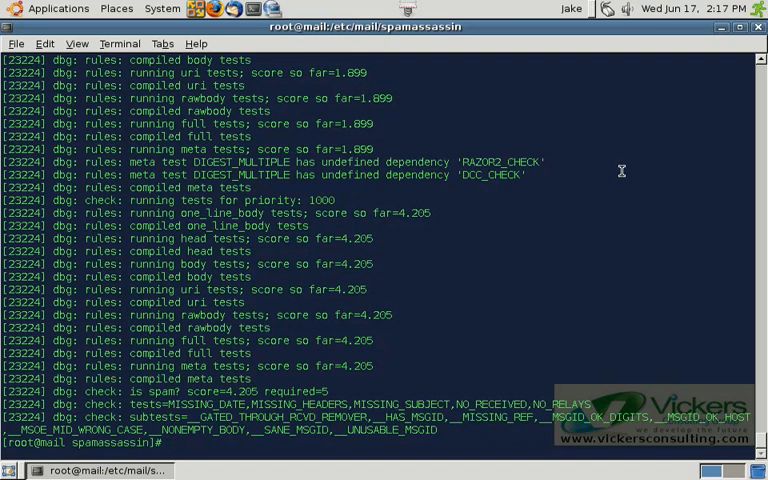
# Step: List installed qmailtoaster packages with rpm -qa | grep
pyautogui.write('rpm -qa |')
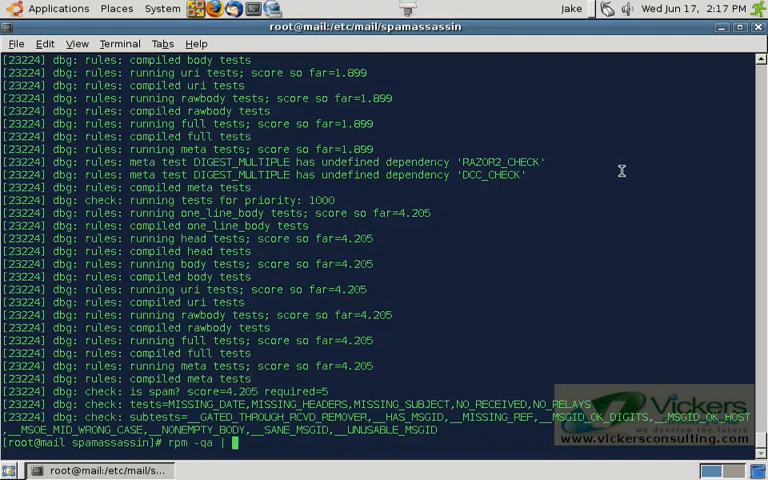
pyautogui.write('grep qmailtoaster')
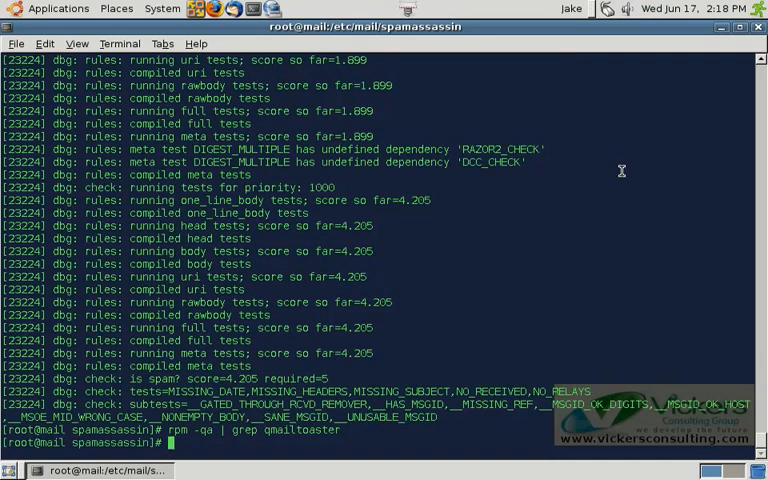
# Step: Take spamd and its logger down with svc -d on their /var/qmail/supervise paths
pyautogui.write('svc')
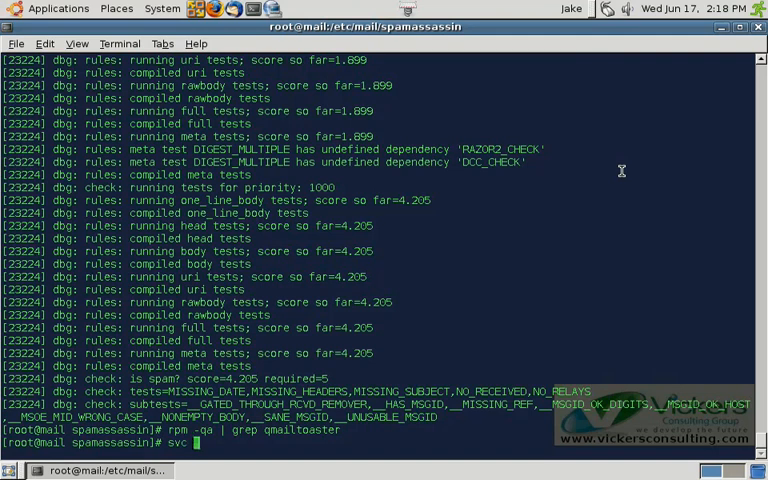
pyautogui.write('-d /var')
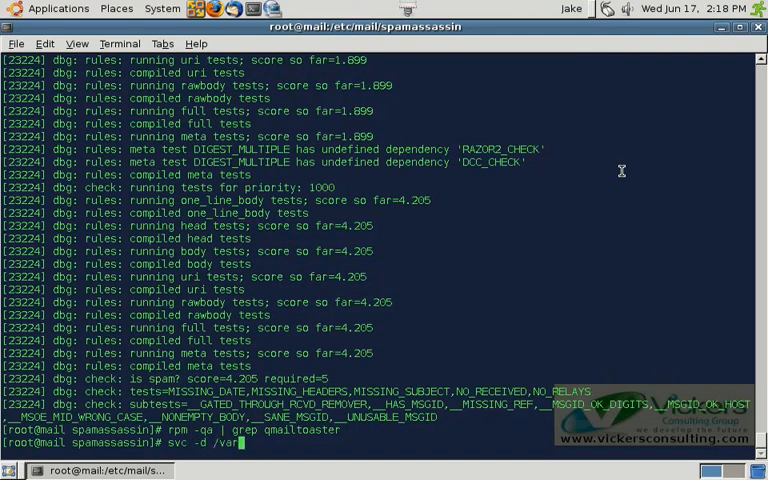
pyautogui.write('/qmail/supe')
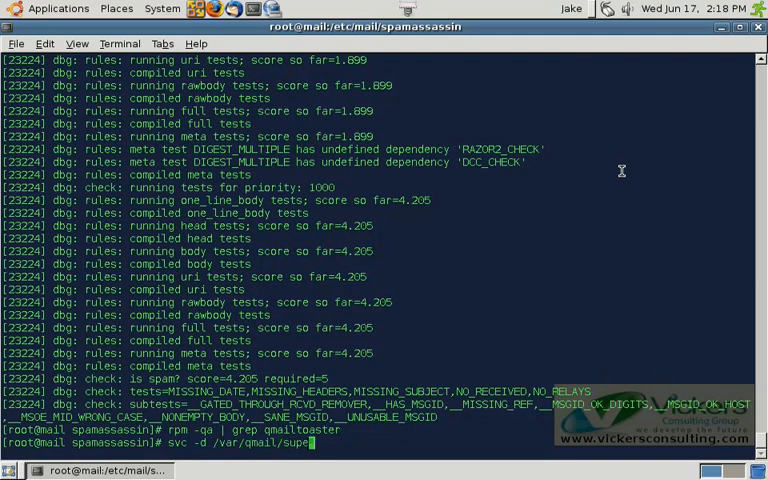
pyautogui.write('vise')
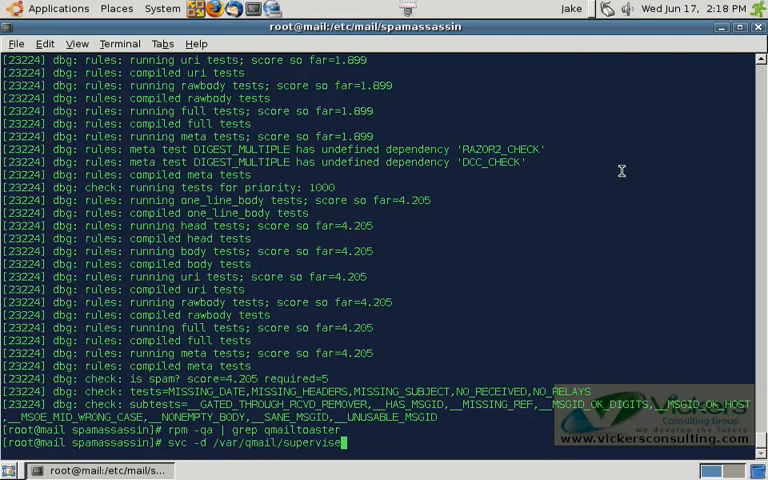
pyautogui.write('spam')
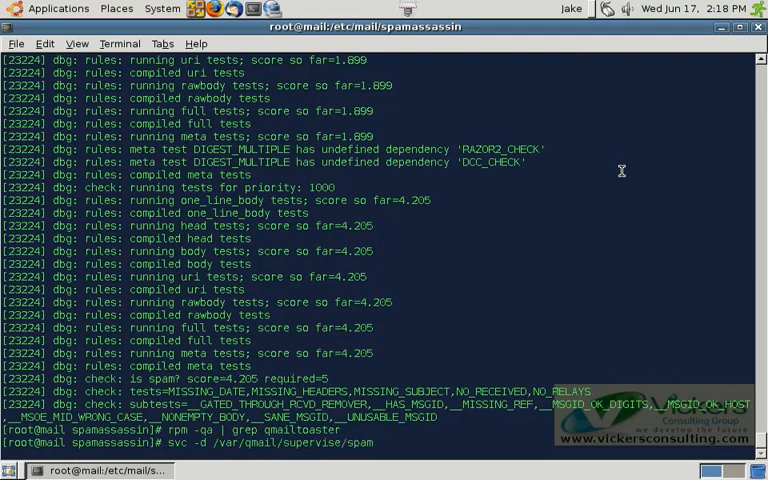
pyautogui.write('/var')
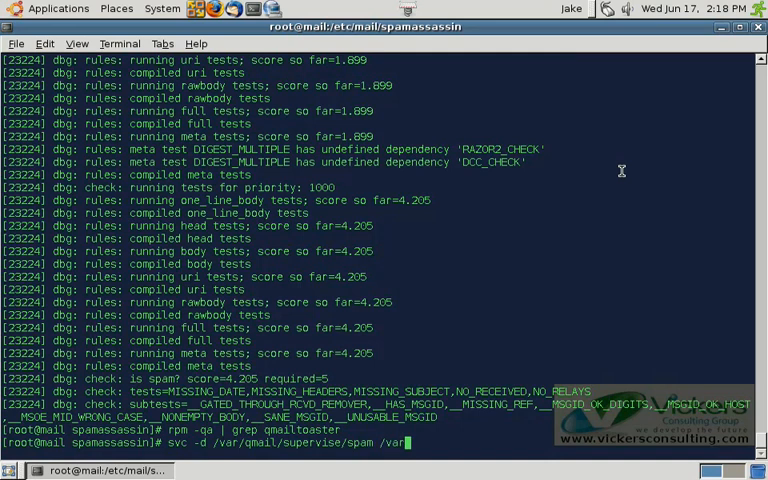
pyautogui.write('qmail/supervise')
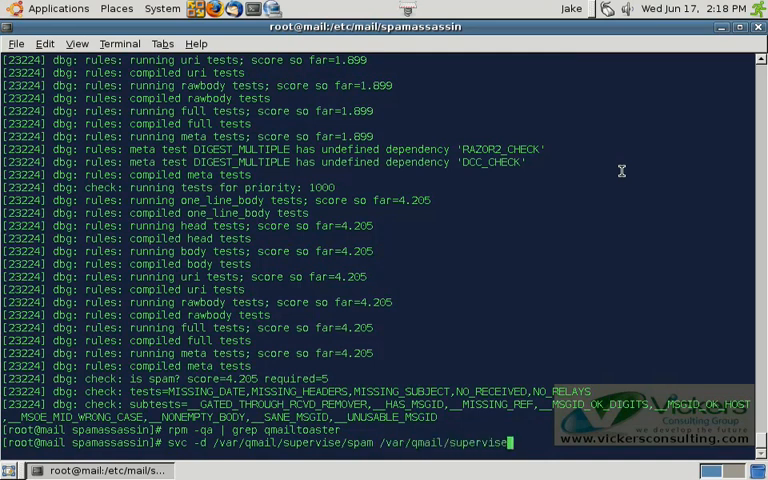
pyautogui.write('/spam')
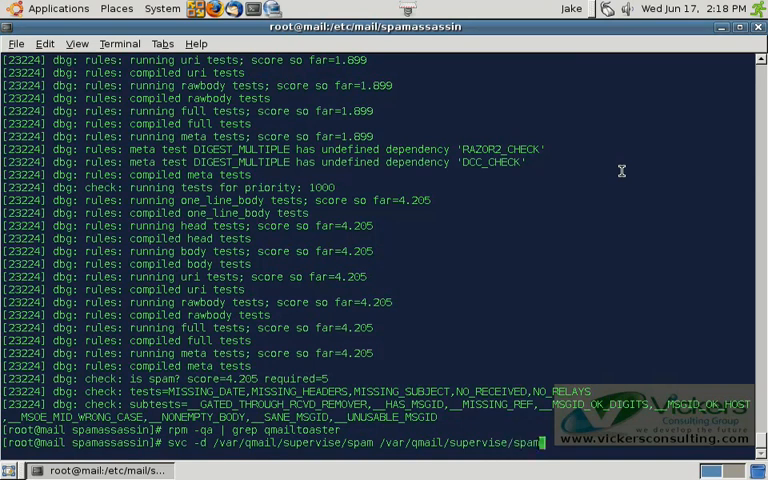
pyautogui.write('d')
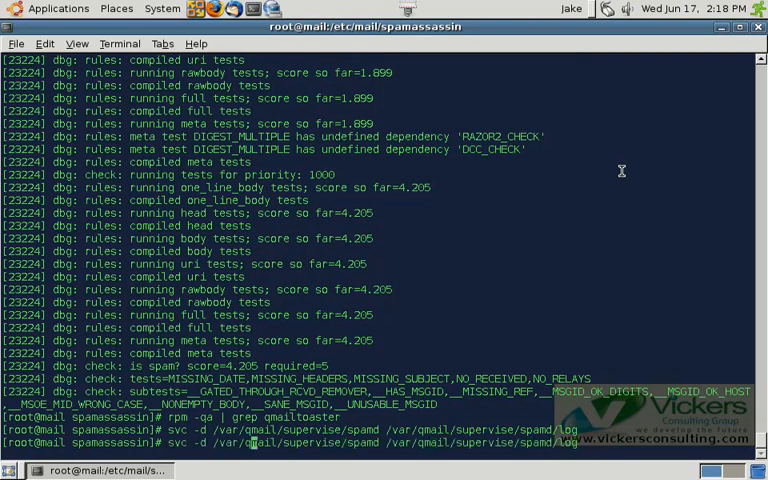
# Step: Bring spamd and its log back up with svc on /var/qmail/supervise/spamd and spamd/log
pyautogui.write('svc -t /var/qmail/supervise/spamd /var/qmail/supervise/spamd/log')
pyautogui.write('svc -u /var/qmail/supervise/spamd /var/qmail/supervise/spamd/log')
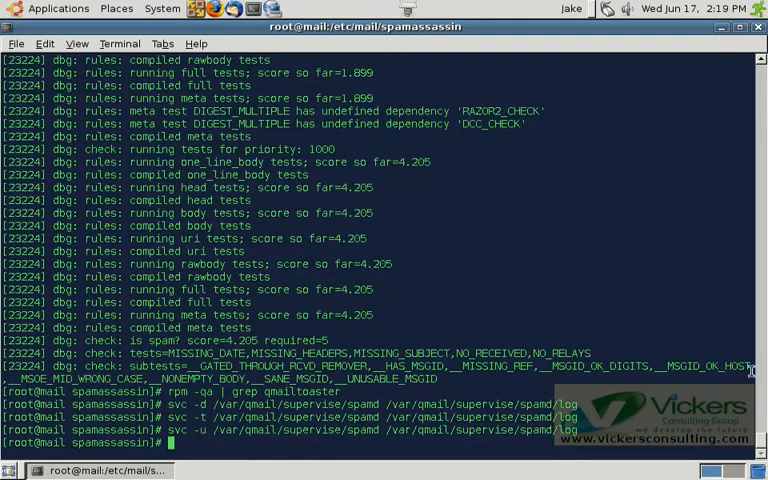
pyautogui.moveTo(572, 240)
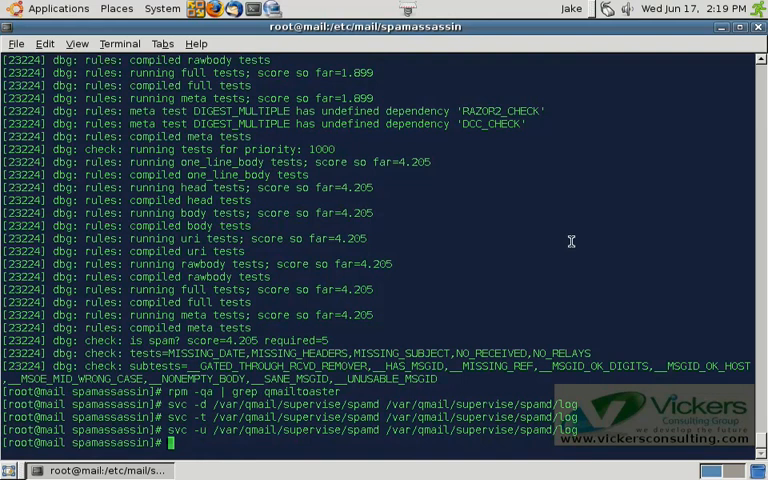
pyautogui.write('qmailctl stat')
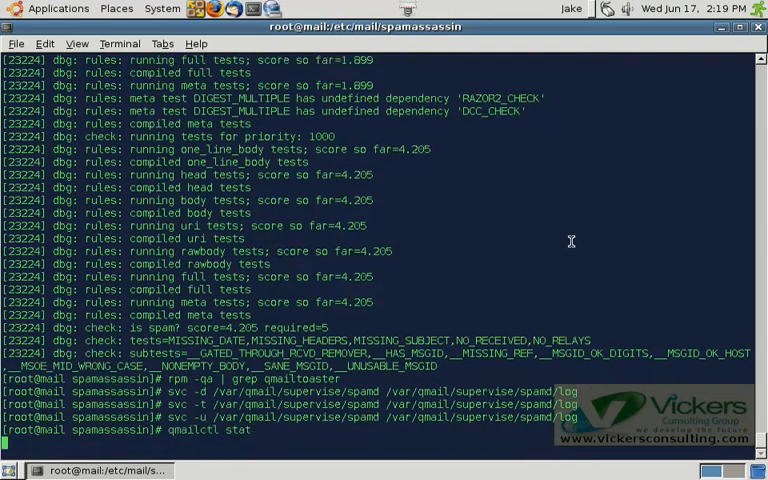
# Step: Run qmailctl stat to confirm spamd and its log are up again
pyautogui.press('Return')
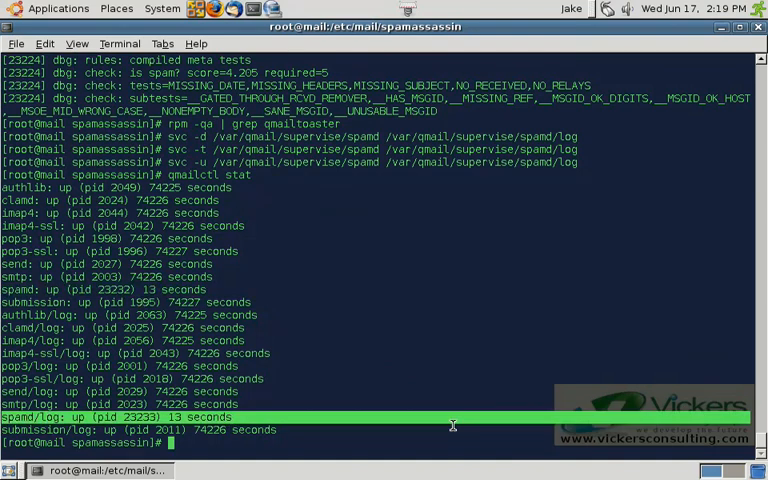
pyautogui.moveTo(444, 336)
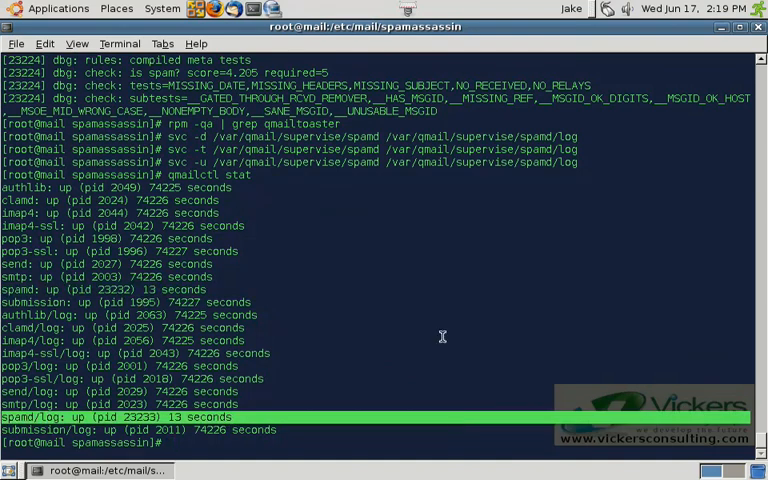